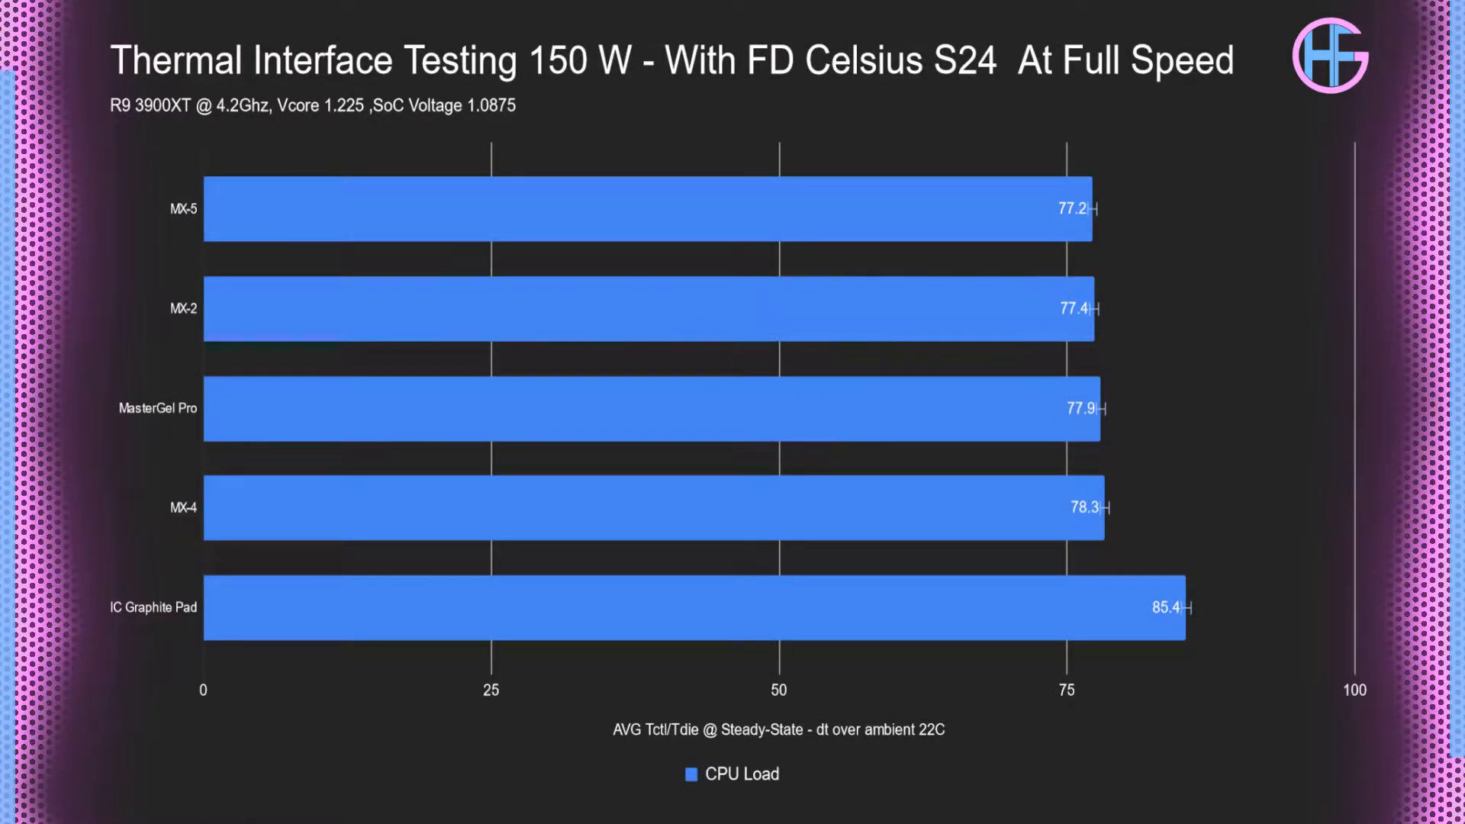
Step: Highlight the MX-5 bar as the lowest result at 77.2°C
left_click(655, 209)
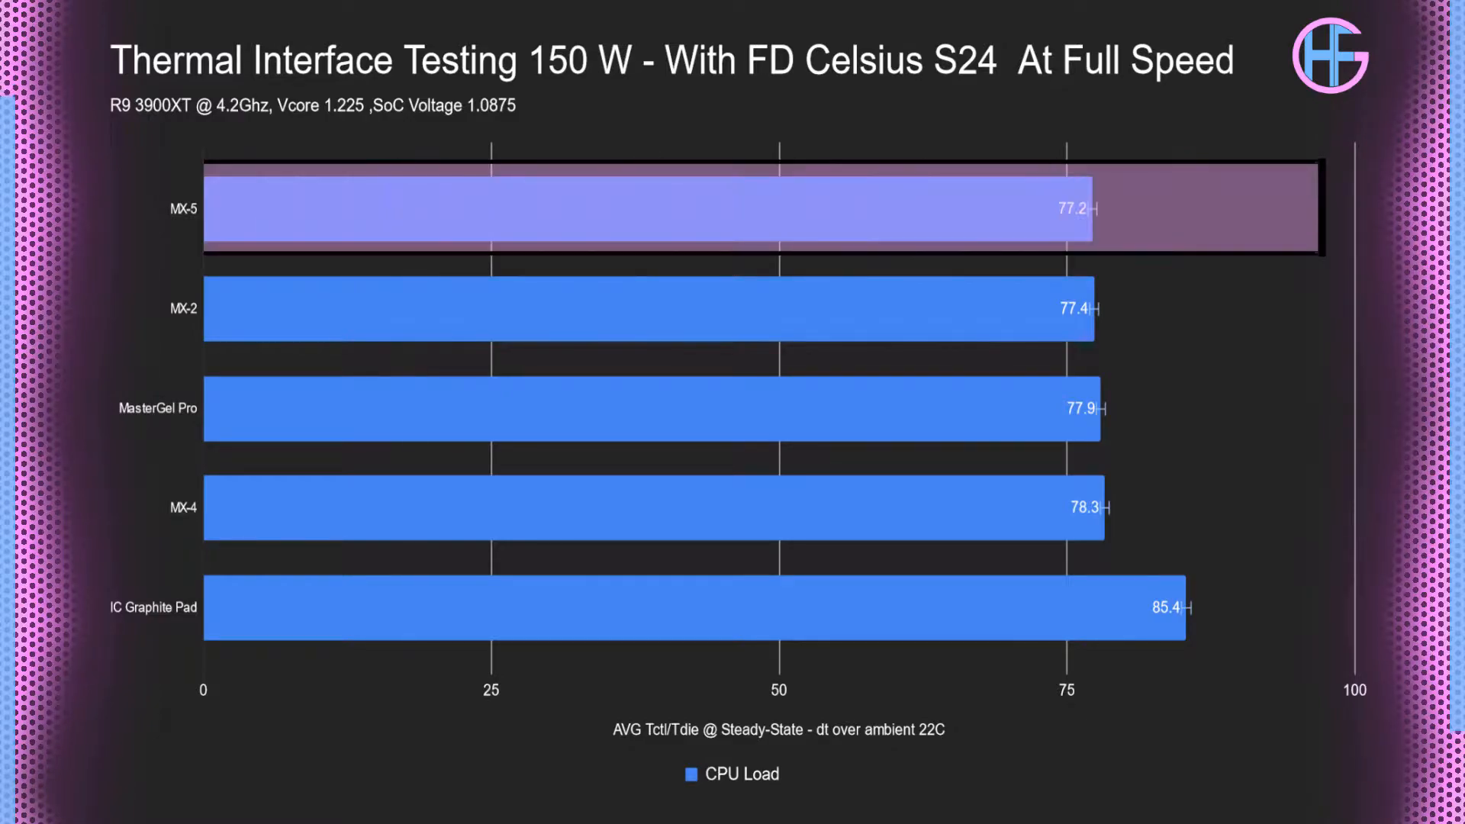